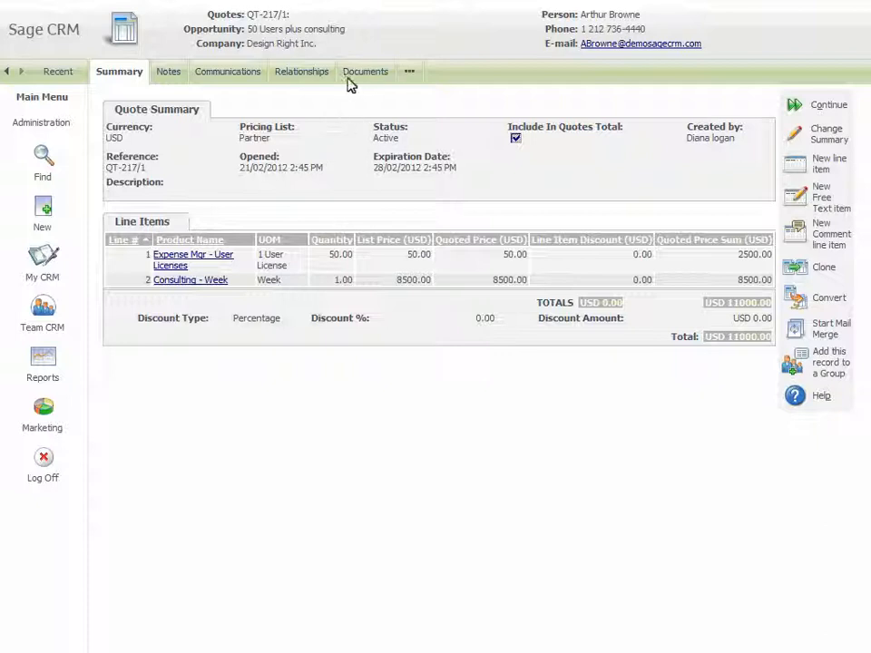
Step: Add the greeting 'Great to talk to you' to quote QT-217/1's letter and merge it
click(365, 71)
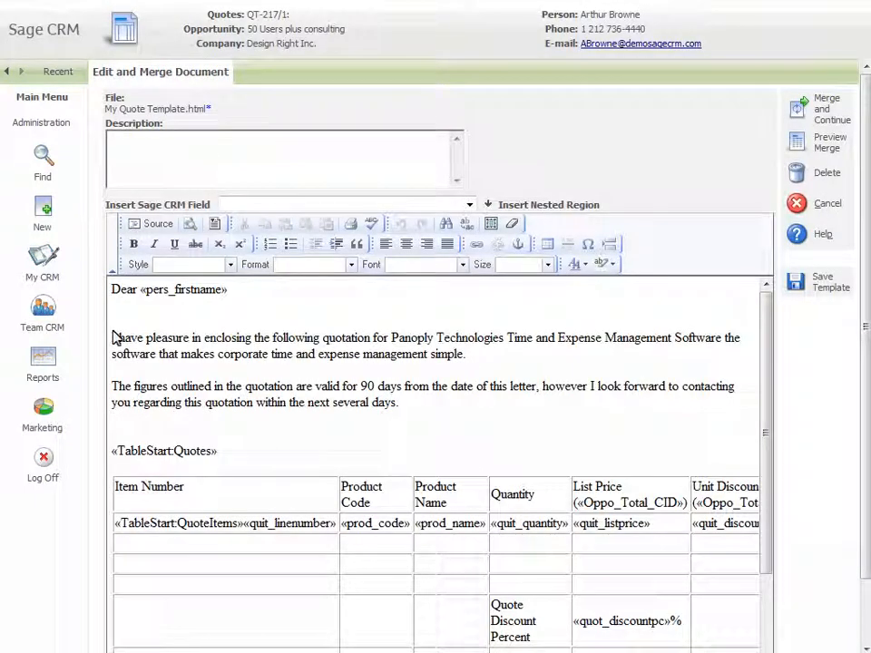
text(Great to talk to you .)
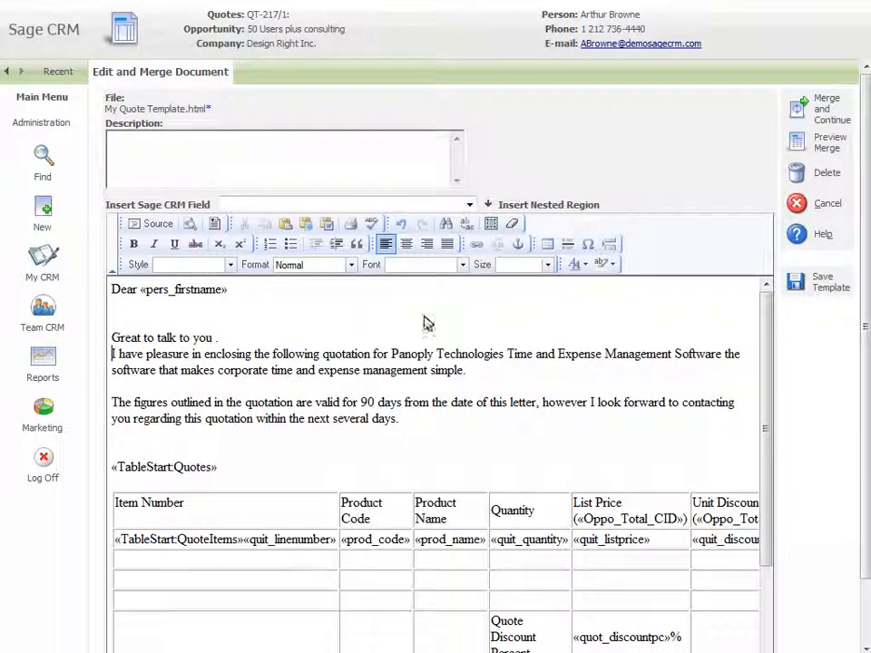
click(826, 108)
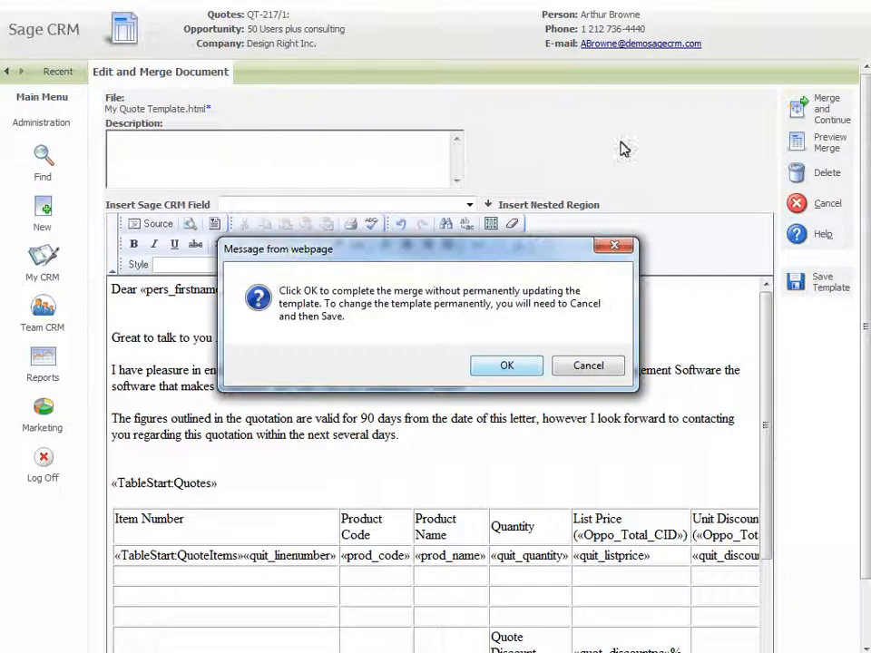
click(507, 365)
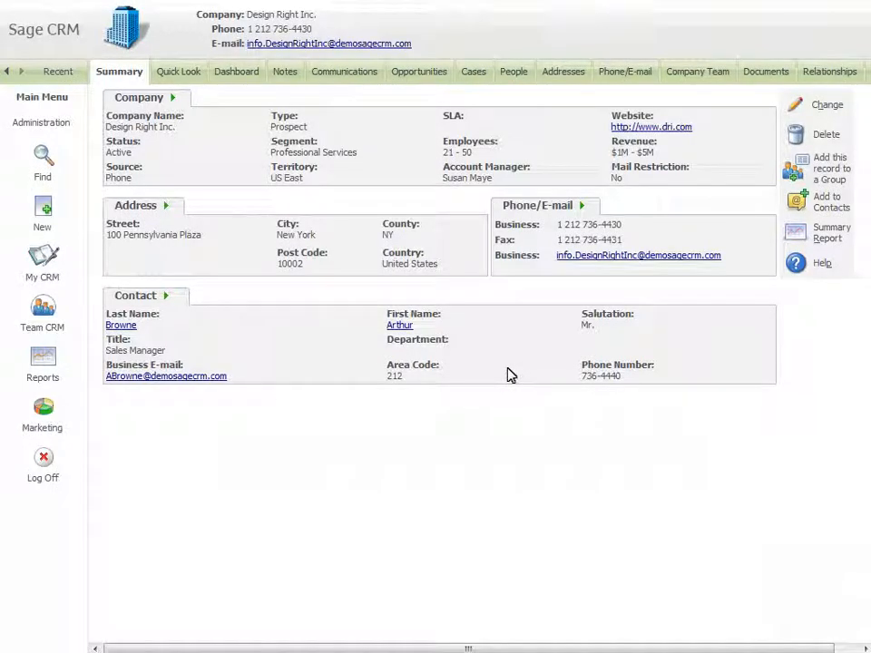
mouse_move(726, 273)
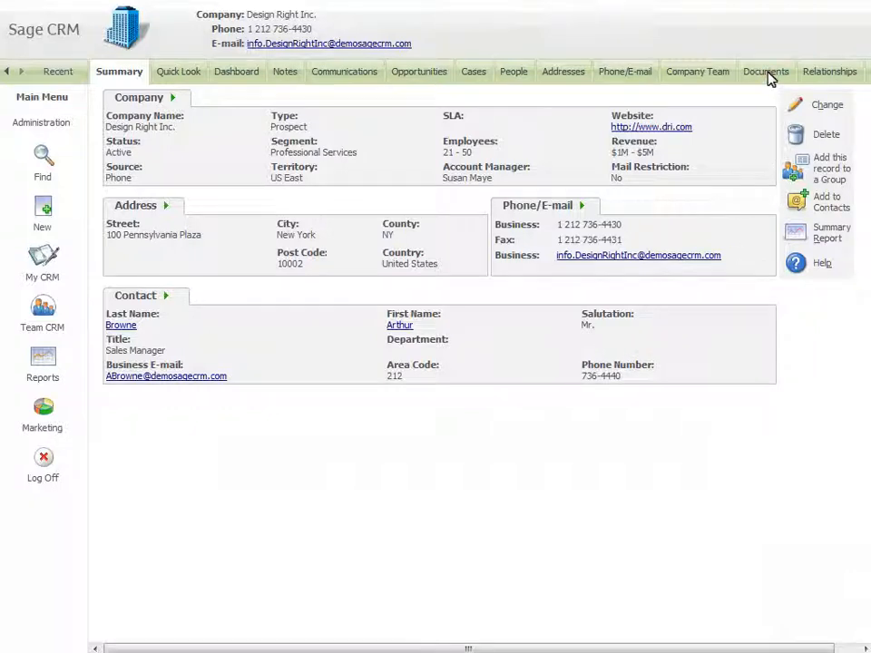
Step: From Design Right Inc.'s Documents tab, start a new blank mail merge
click(766, 71)
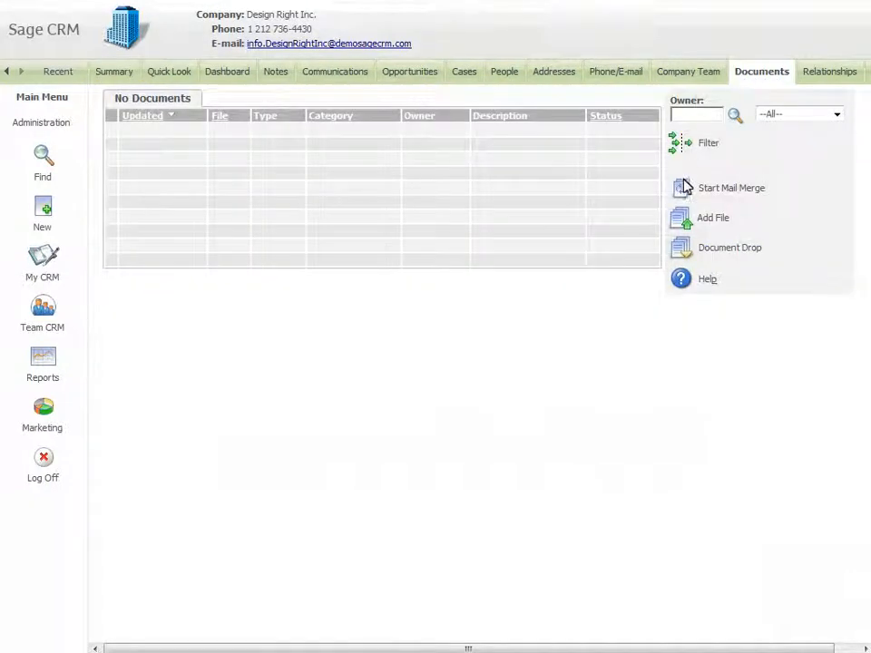
click(731, 188)
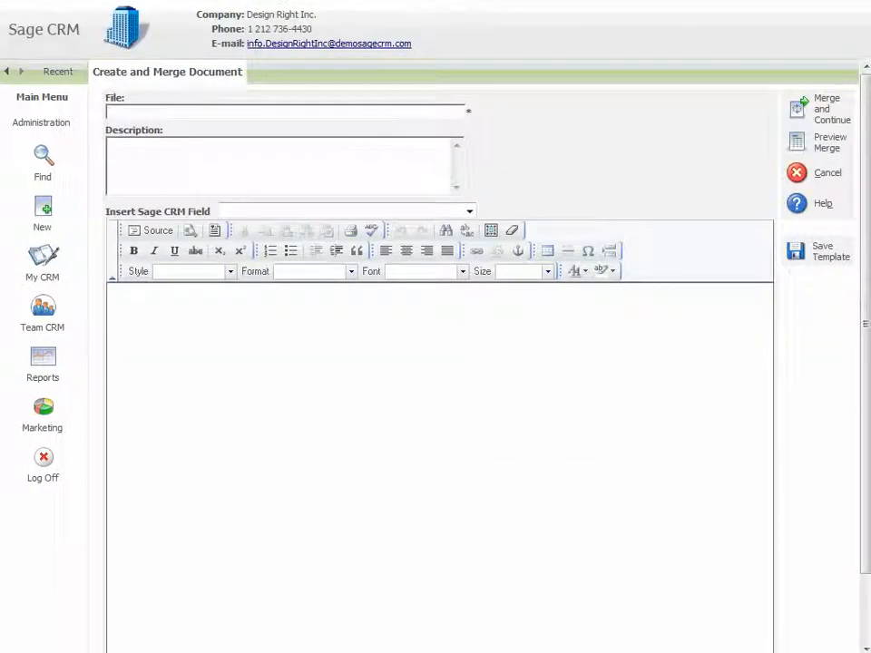
Step: Write 'February Early Bird Offer' with a bold heading, Company Name field and invitation line
text(February Early Bird Offer)
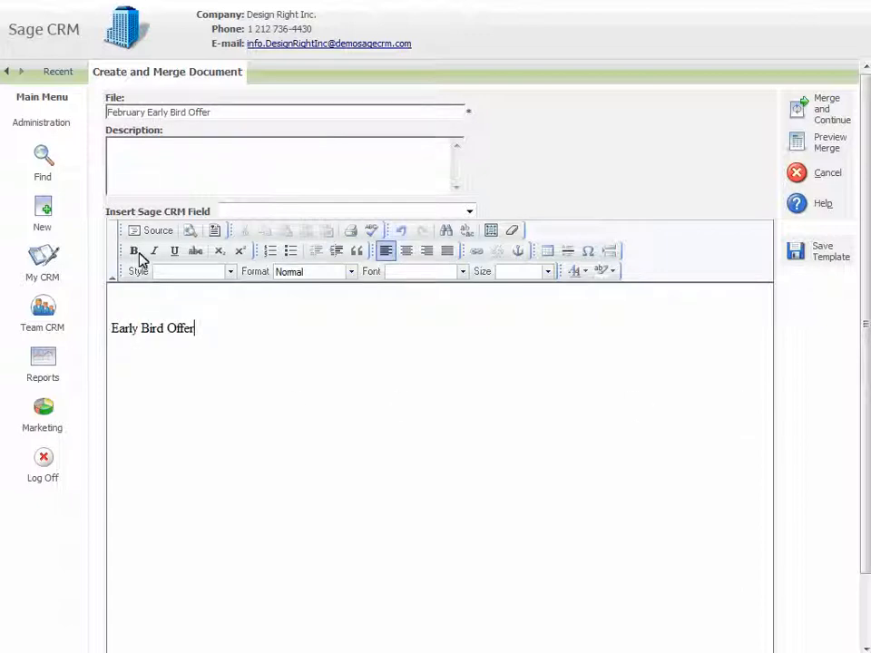
click(133, 251)
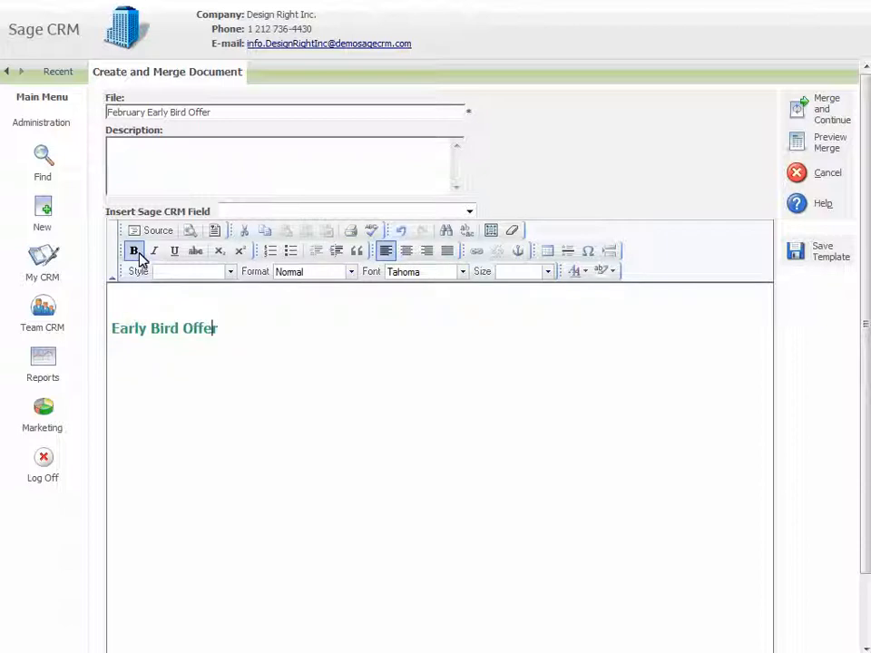
click(469, 211)
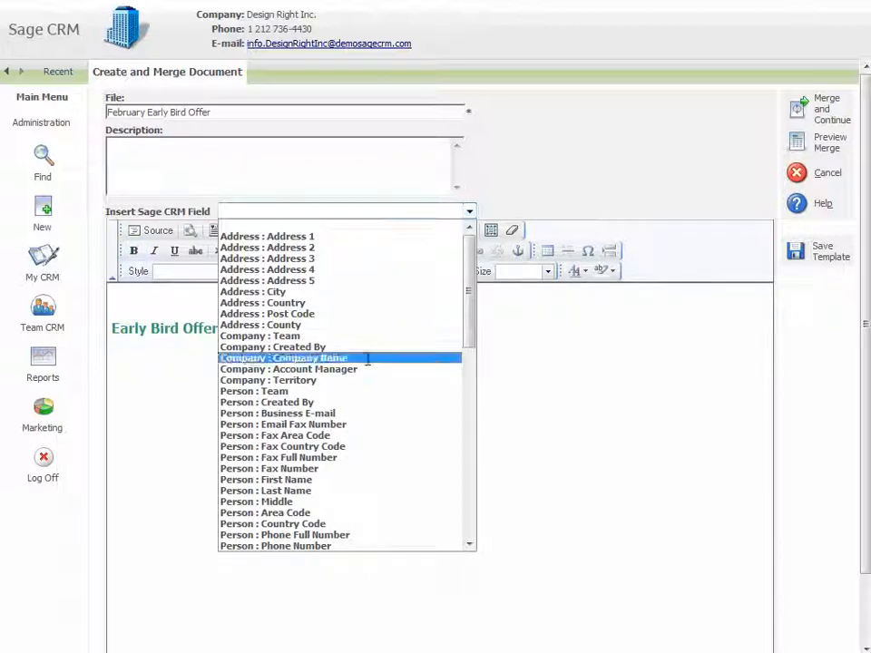
click(283, 357)
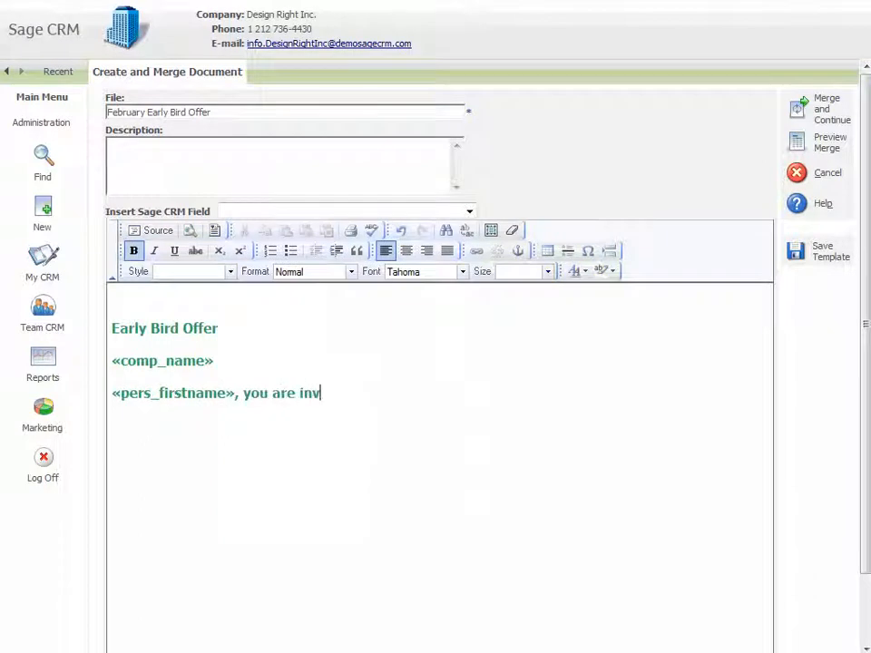
text(ited to join us this February!)
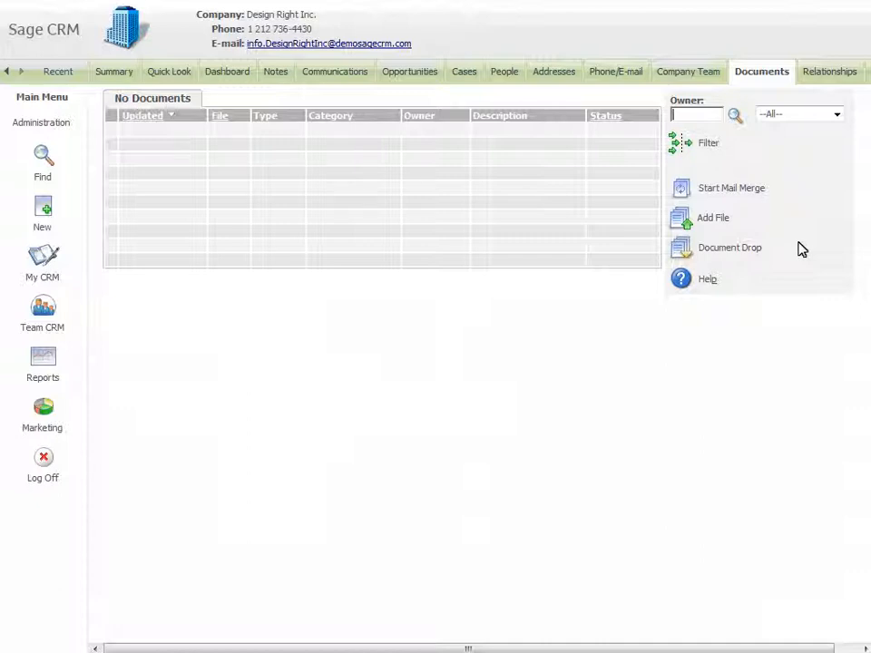
mouse_move(681, 219)
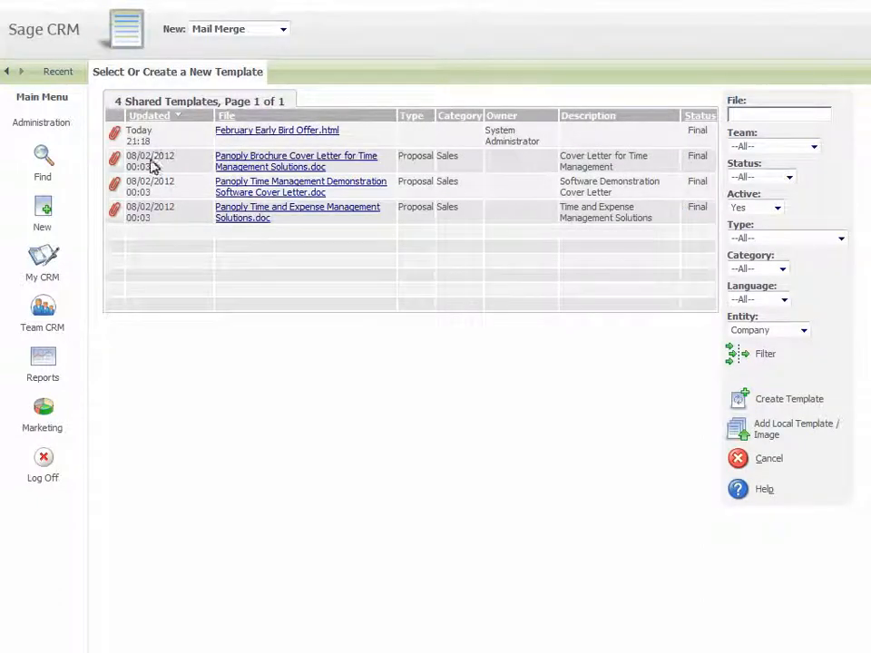
Step: Open February Early Bird Offer.html from the shared mail-merge templates
click(276, 130)
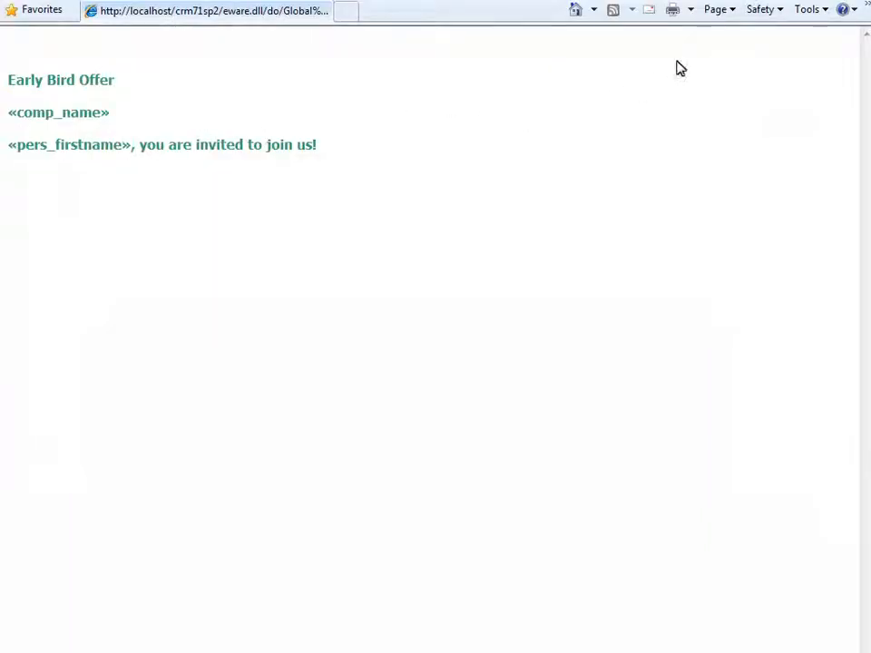
Step: Save the template page as FebruaryEarlyBirdOffer in Public Documents
click(715, 9)
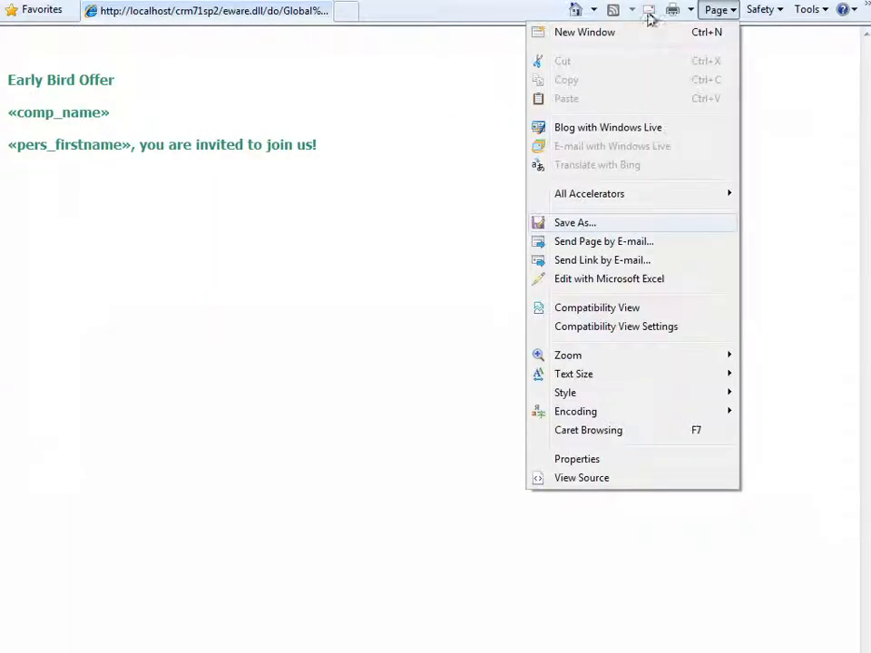
click(575, 222)
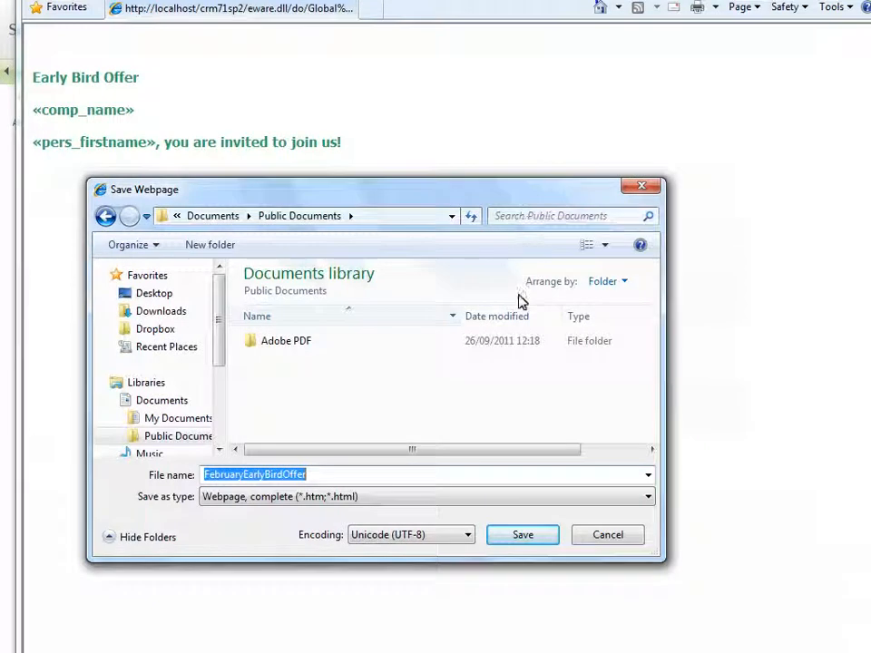
click(522, 534)
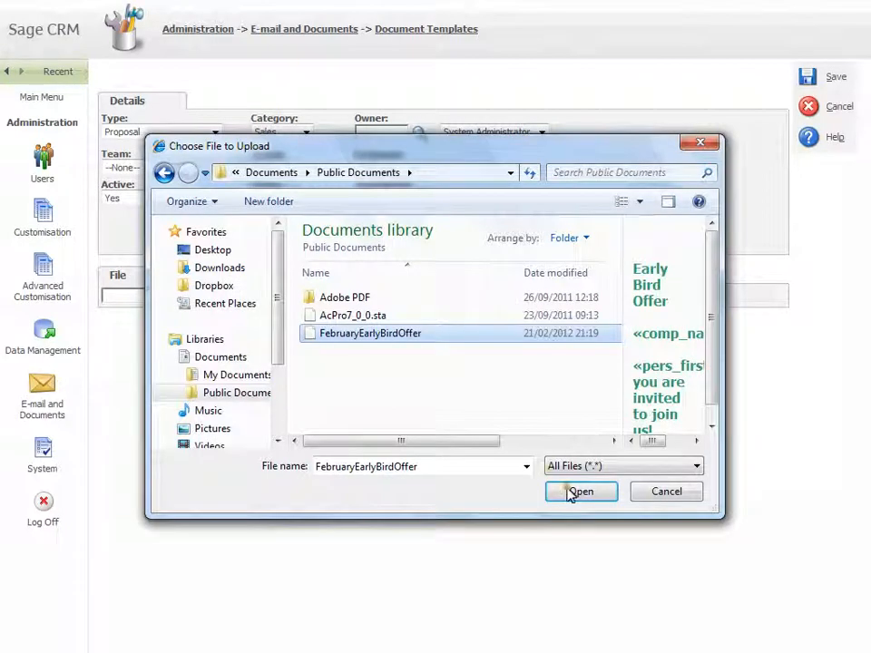
Step: Attach FebruaryEarlyBirdOffer.html as a proposal template with Company as its entity
click(580, 491)
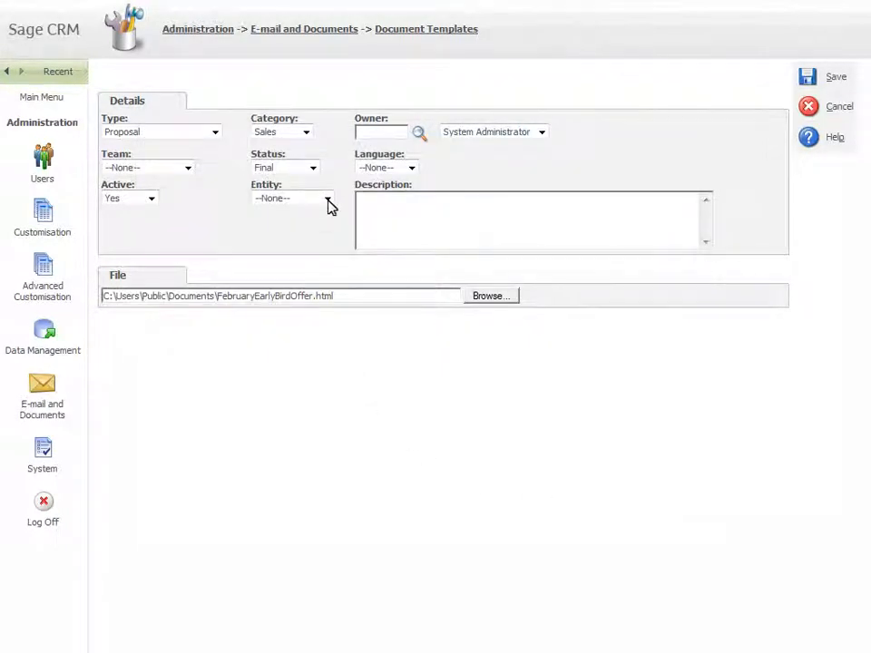
click(329, 199)
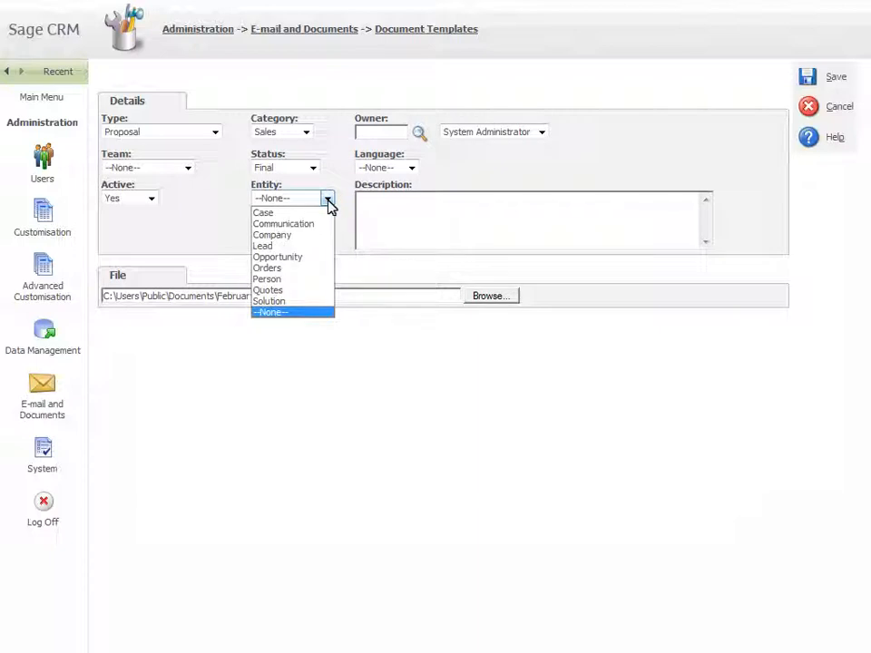
mouse_move(292, 224)
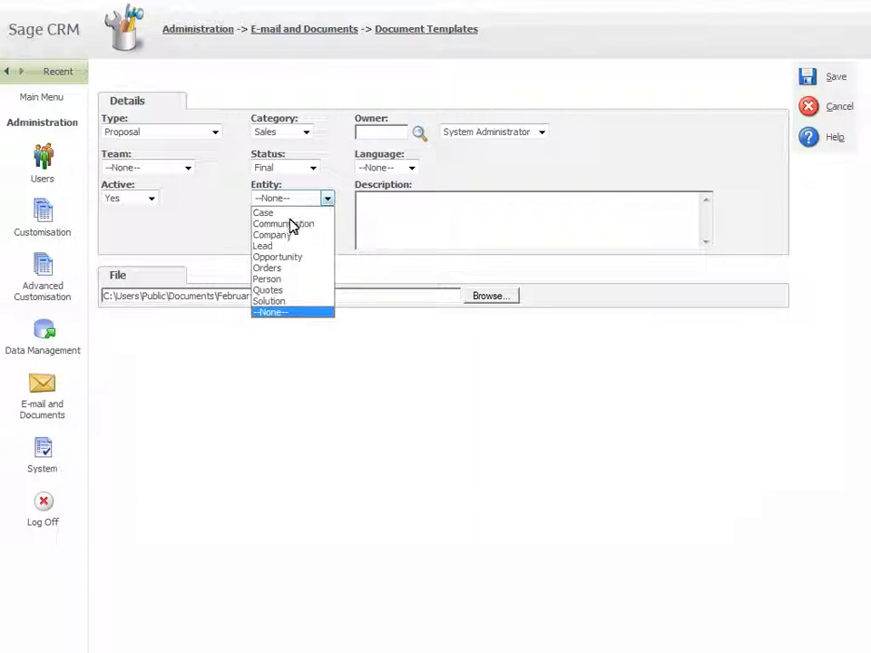
mouse_move(286, 235)
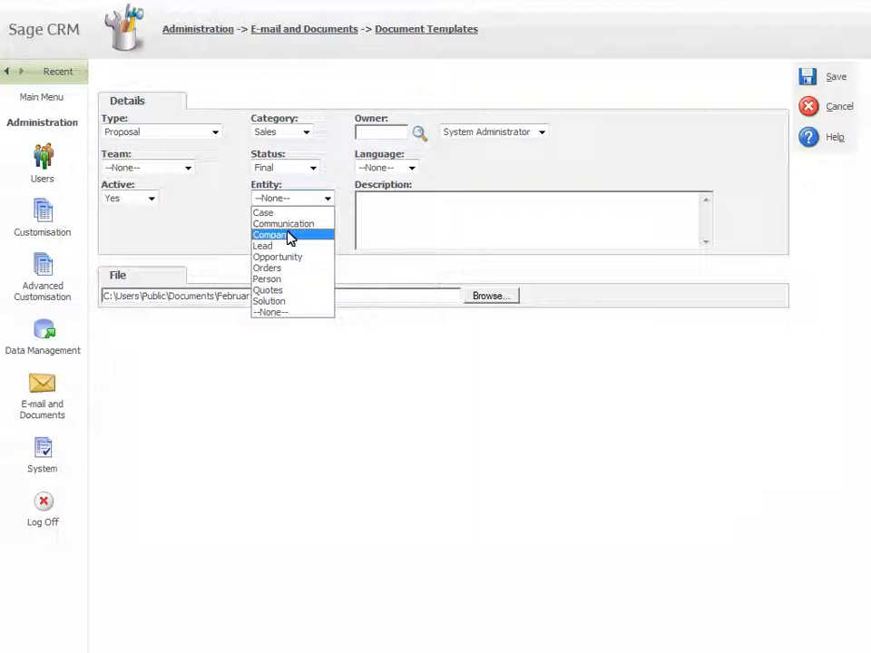
click(270, 234)
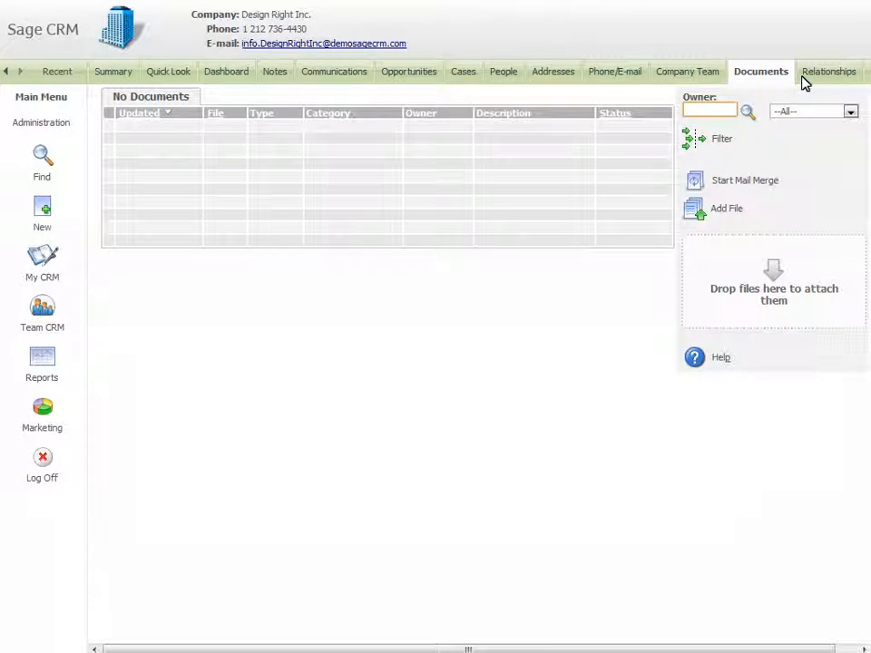
mouse_move(692, 177)
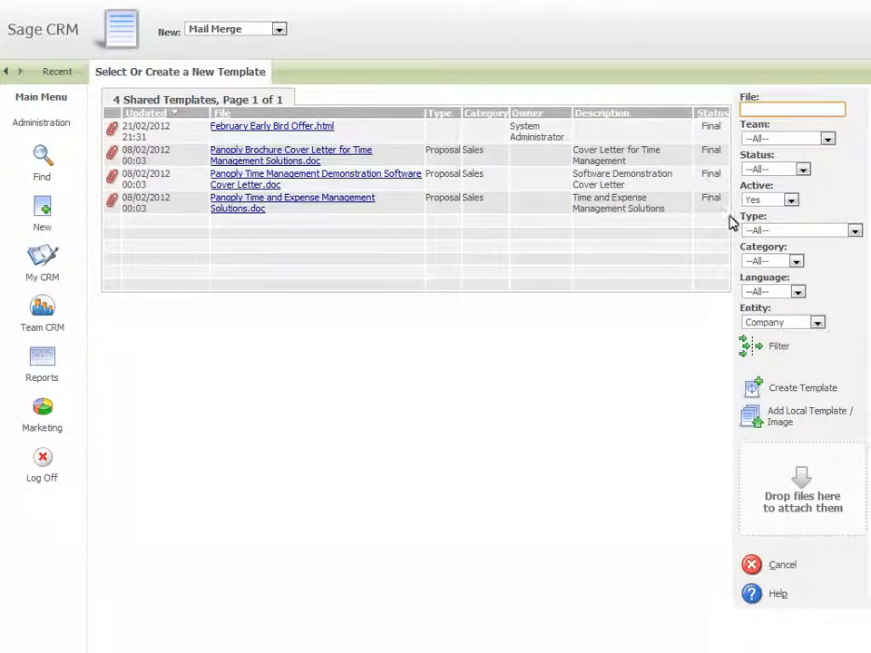
Step: Add a local template from the computer, selecting the MyInvite Word document
click(751, 415)
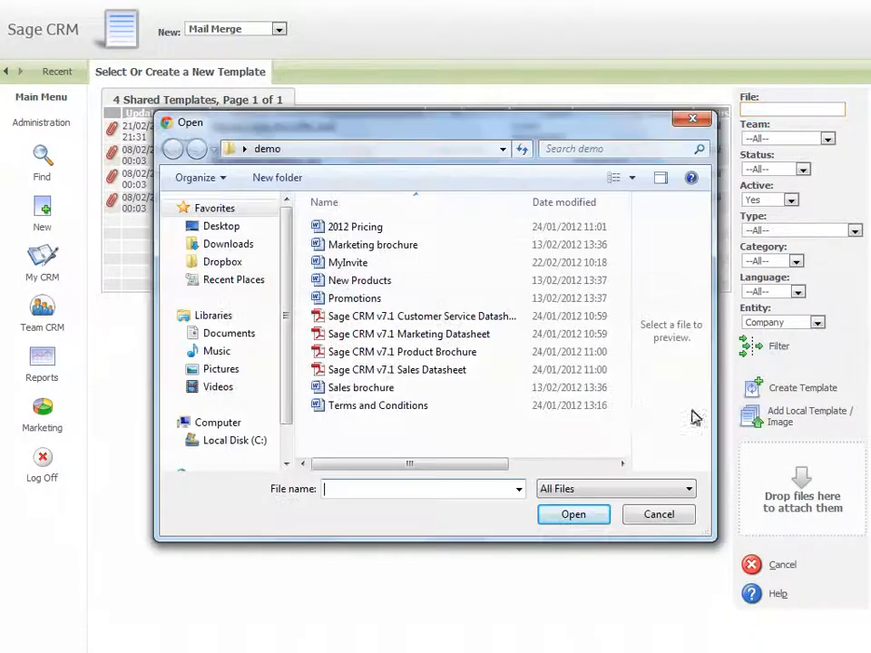
click(347, 262)
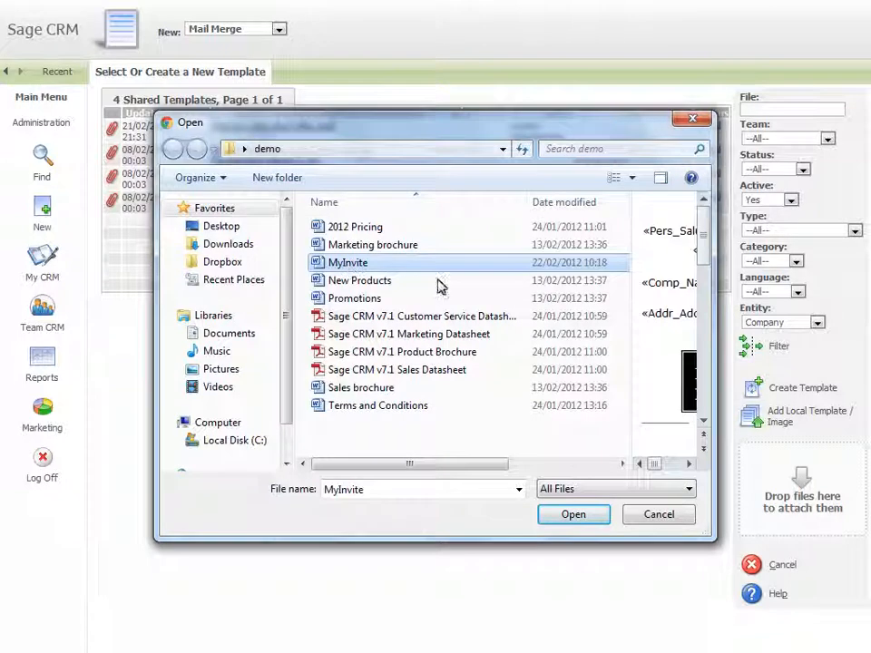
Step: Upload MyInvite.docx and set the template's entity to Company
click(574, 514)
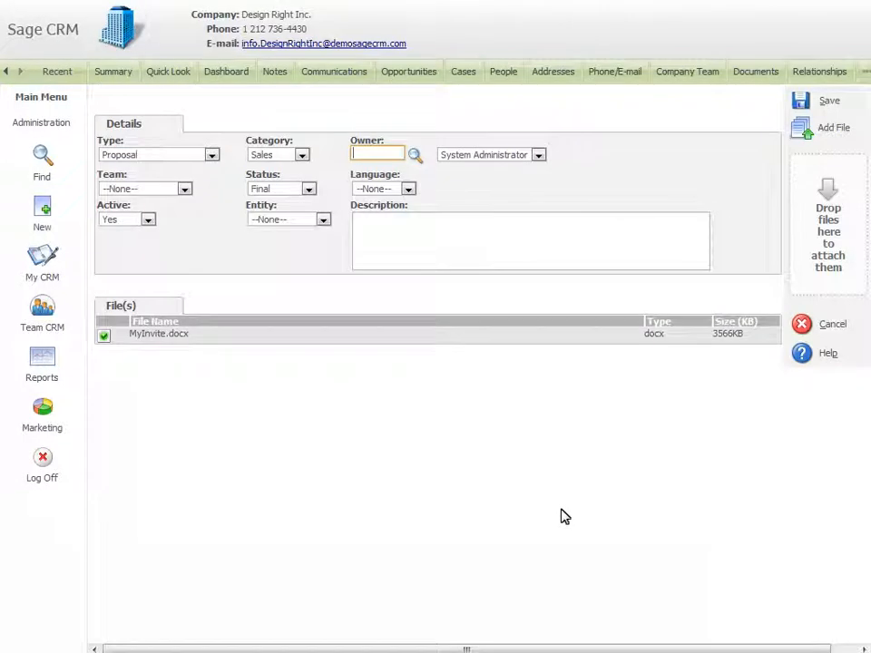
click(323, 218)
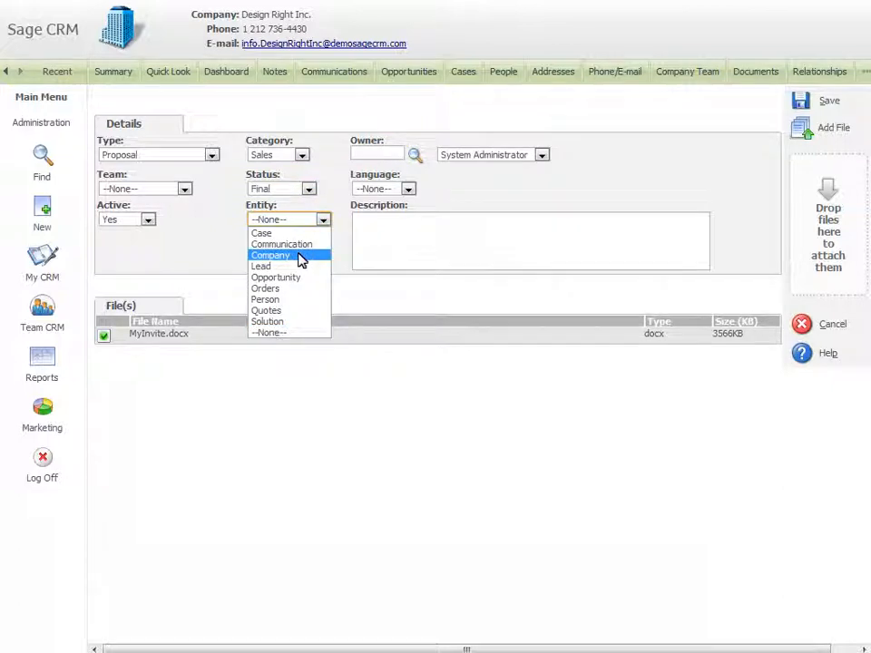
click(270, 255)
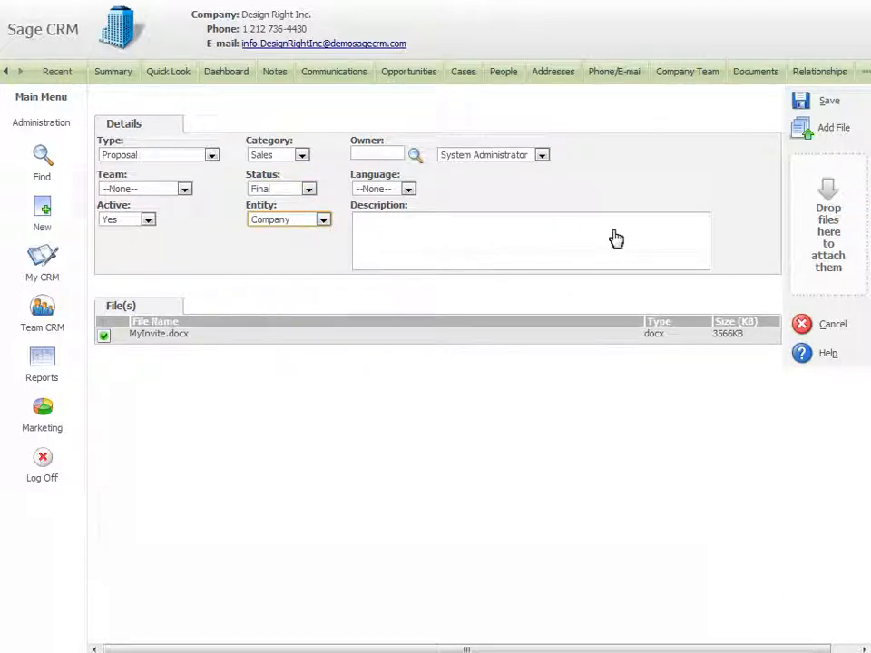